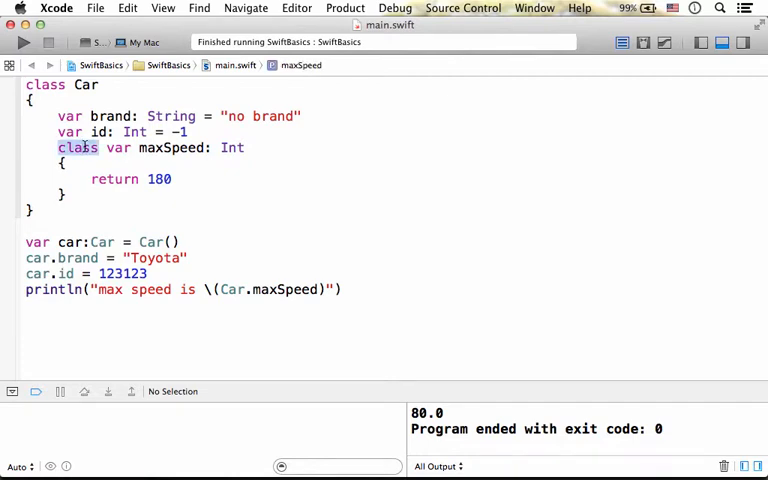
mouse_move(293, 207)
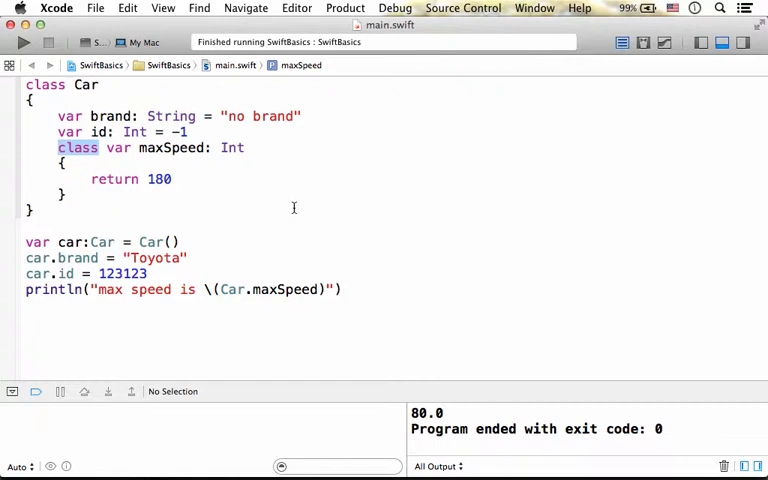
mouse_move(193, 164)
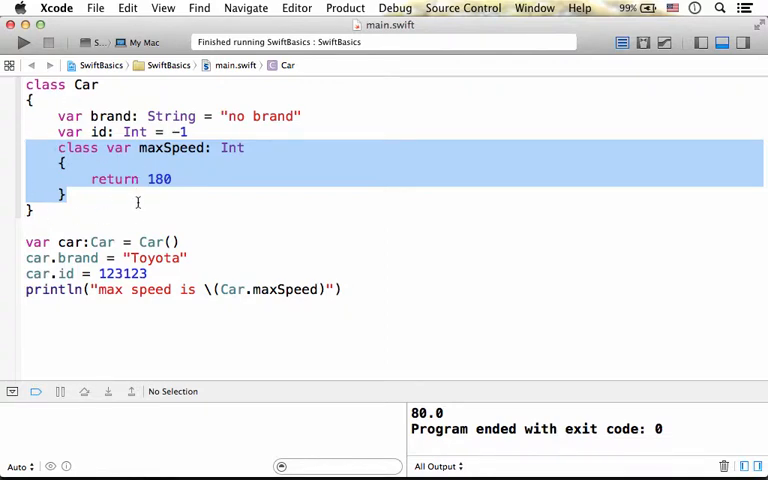
Select the maxSpeed name in its property declaration.
left_click(138, 185)
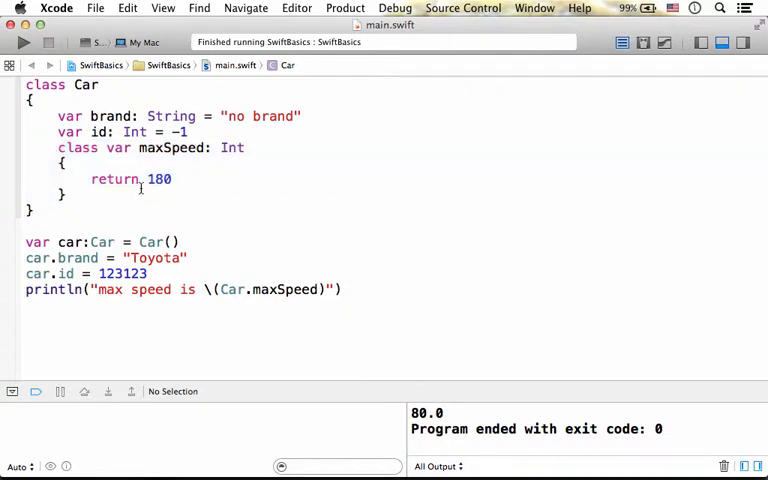
left_click(168, 147)
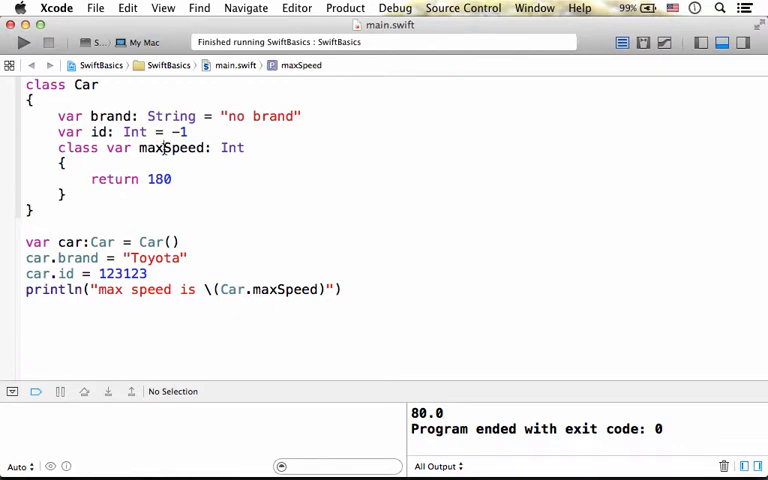
double_click(172, 147)
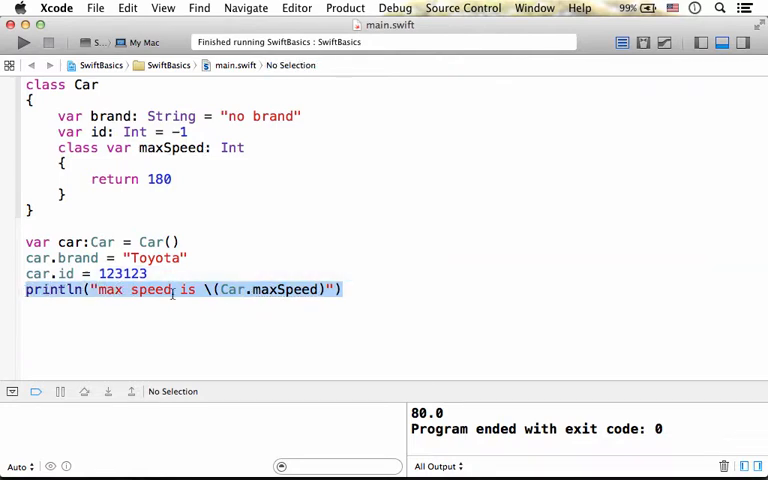
Select Car and maxSpeed in the println call, then rebuild and run SwiftBasics.
left_click(240, 289)
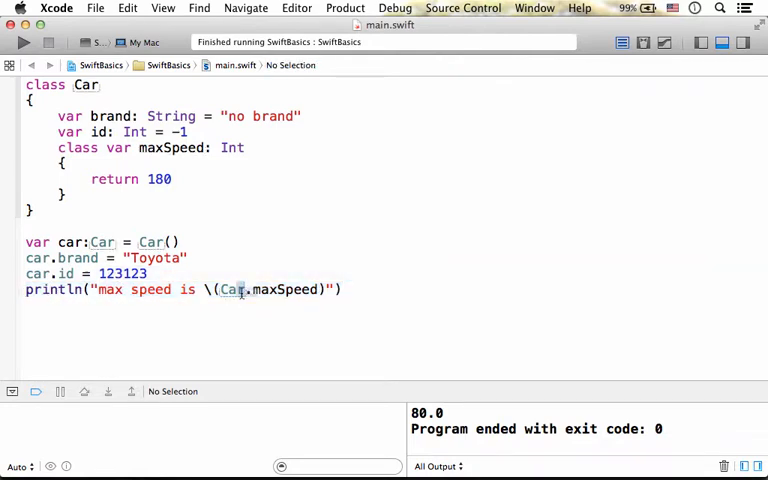
double_click(231, 289)
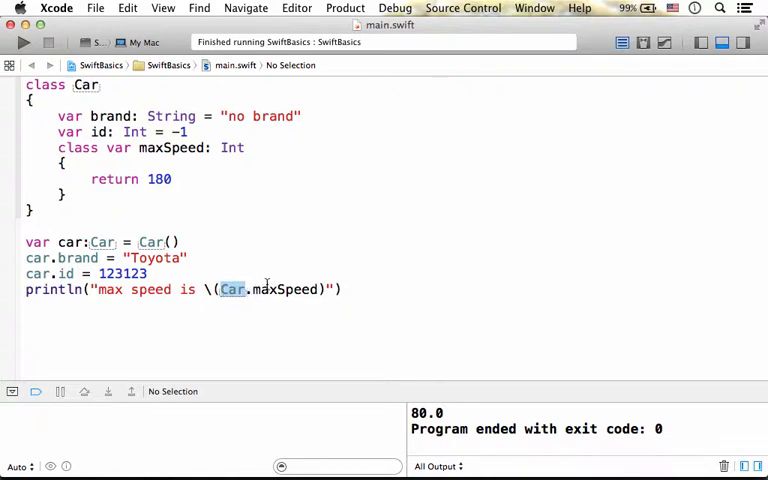
double_click(288, 289)
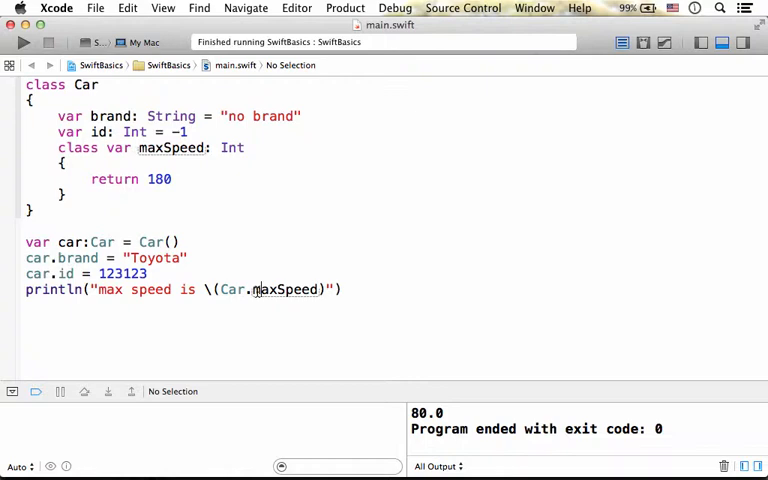
double_click(286, 289)
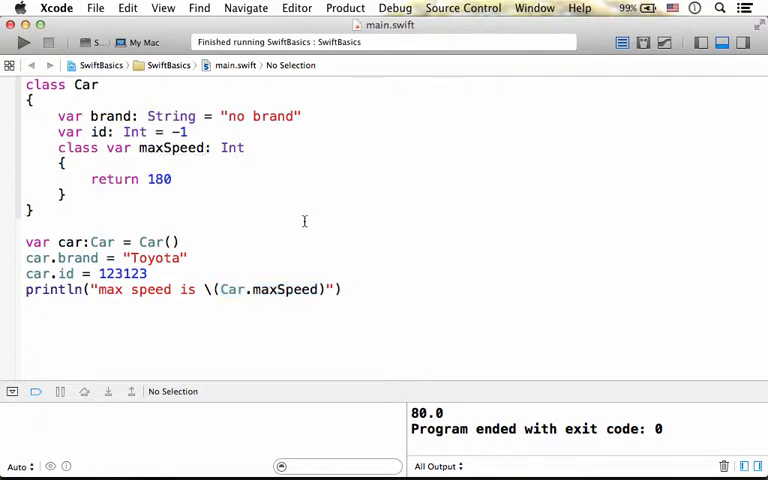
left_click(24, 42)
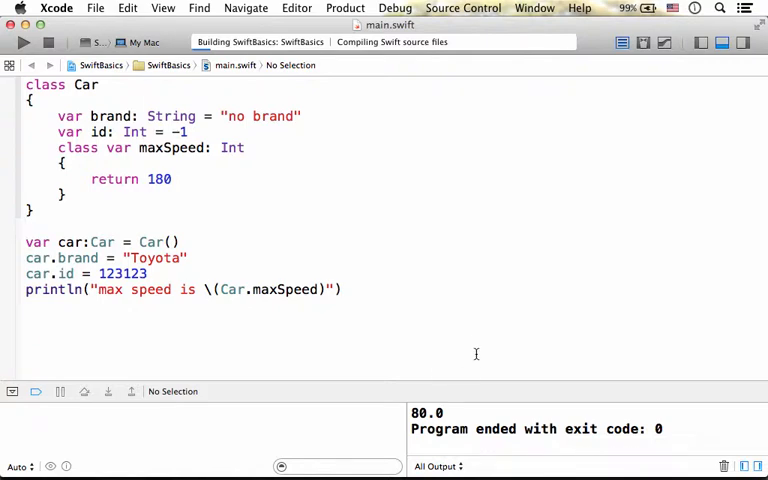
left_click(24, 42)
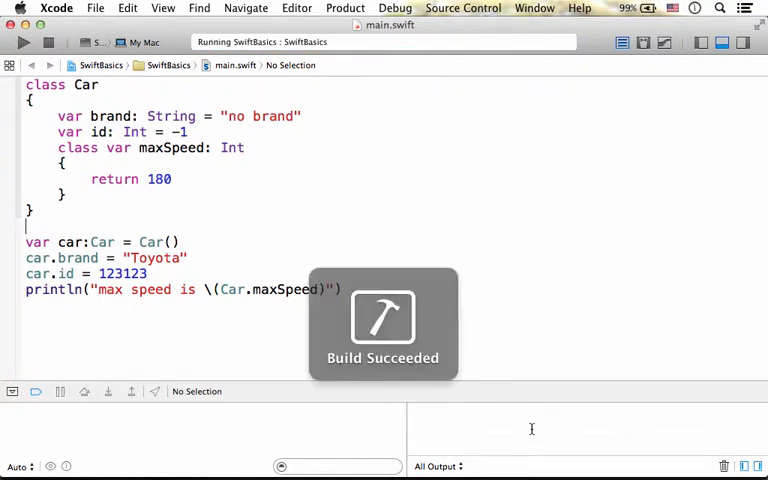